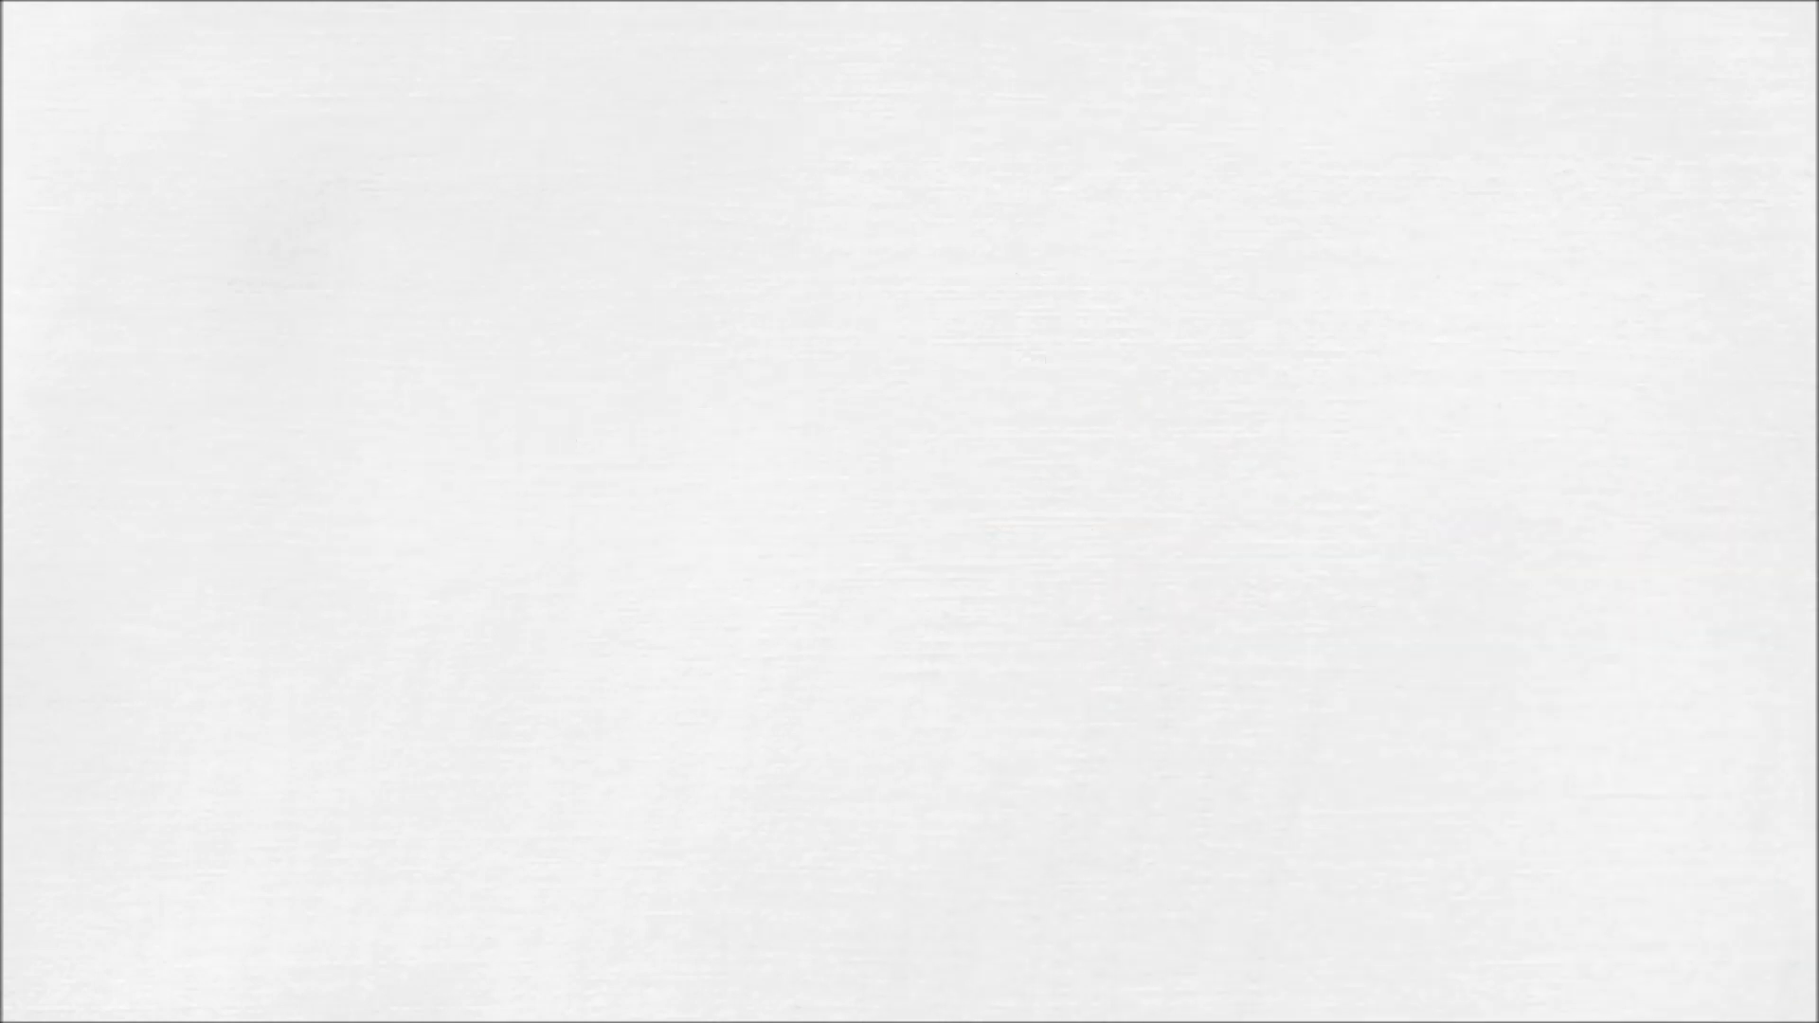
left_click_drag(271, 369, 1818, 370)
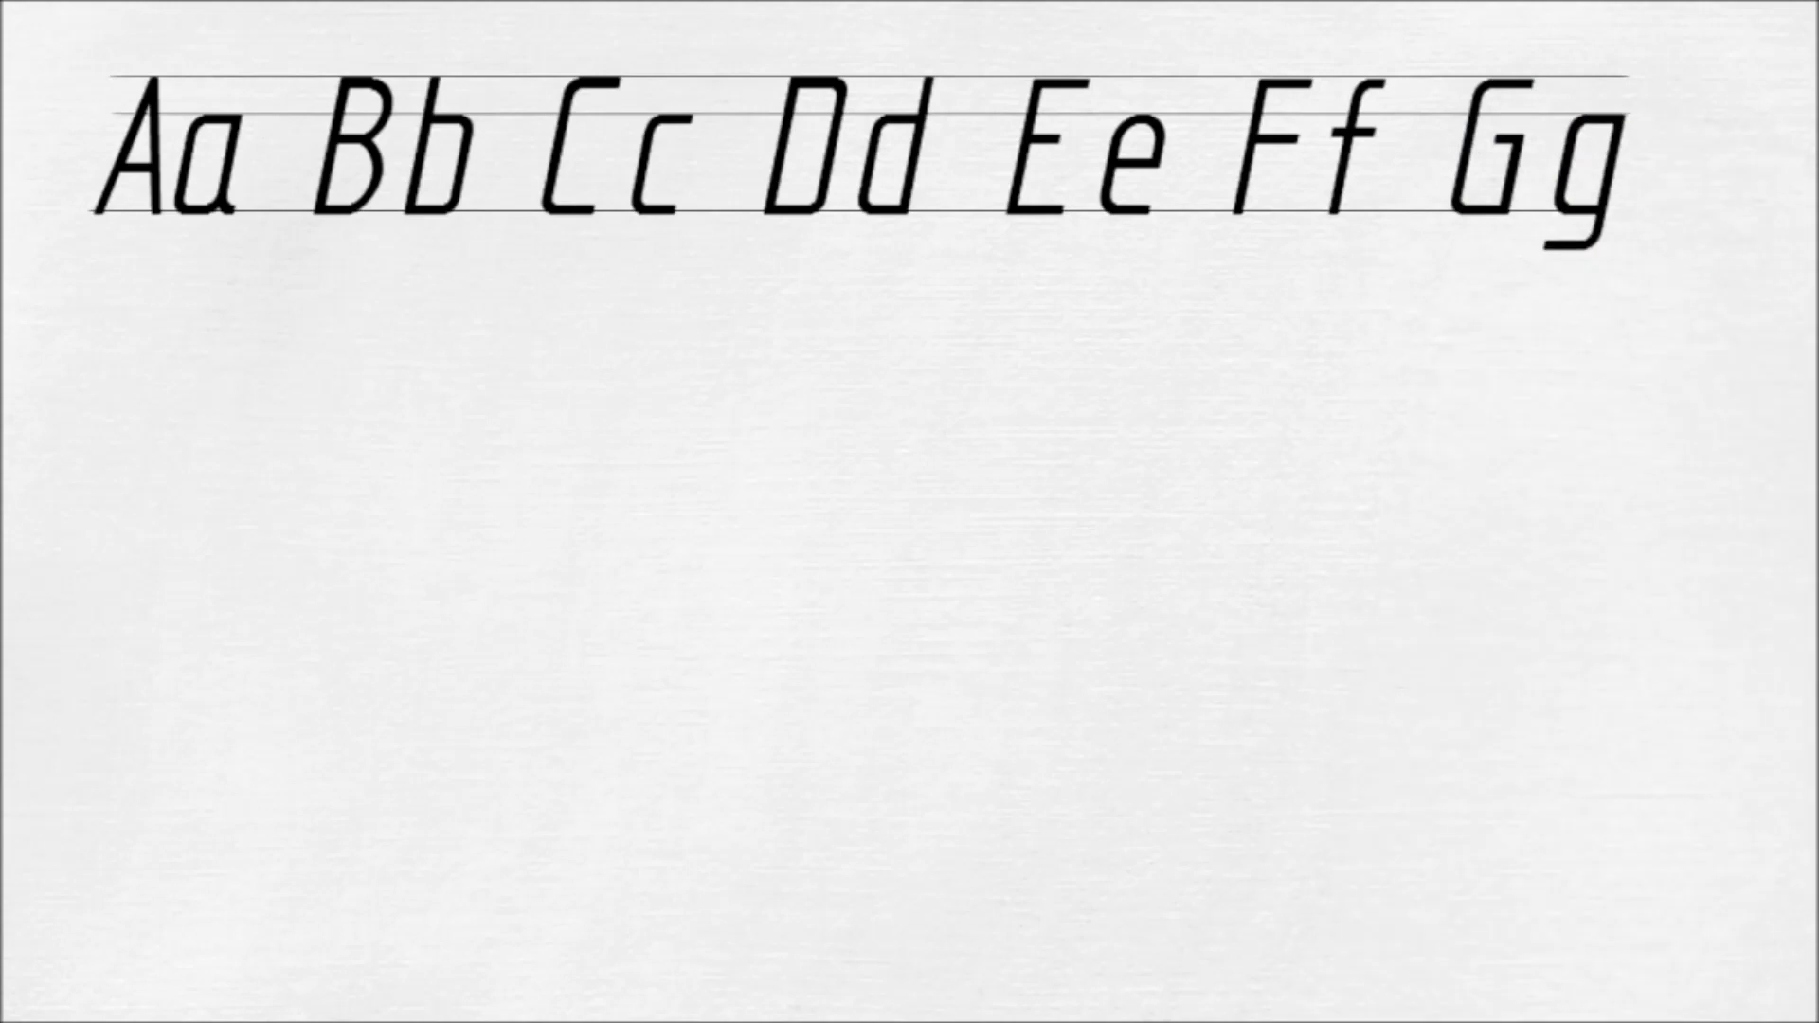
type("Hh")
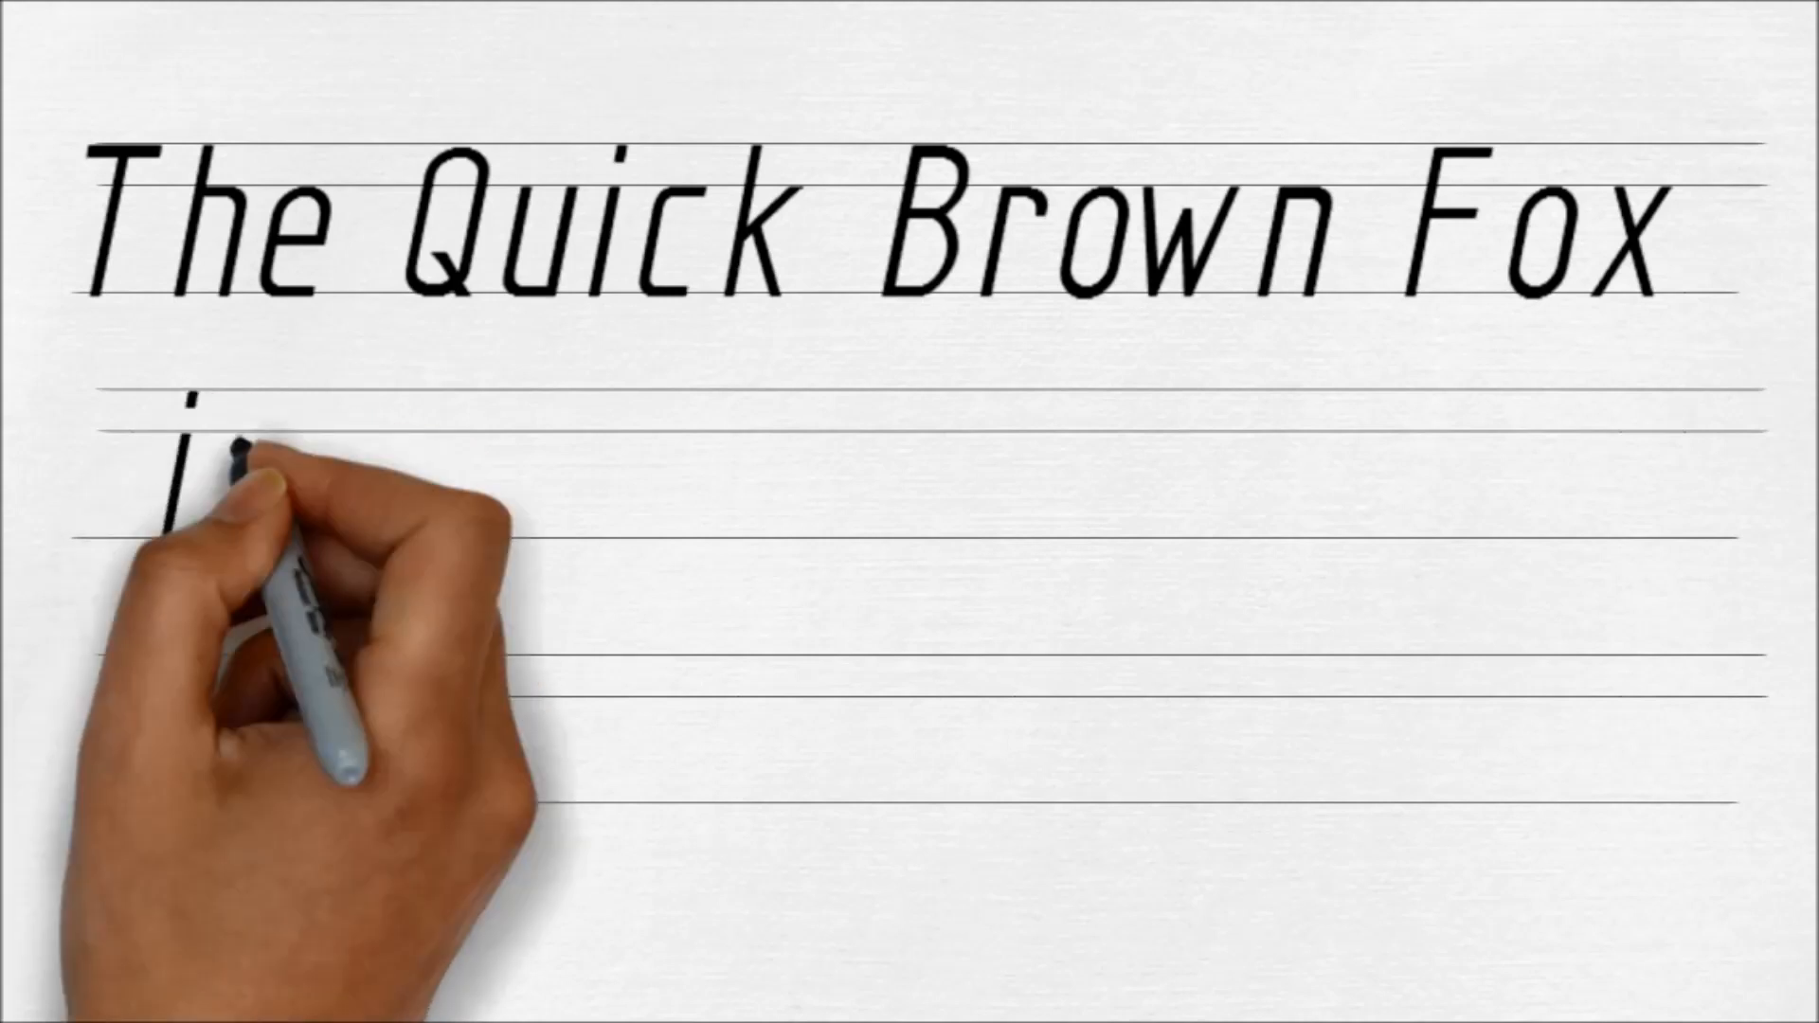
type("jumps over the lazy")
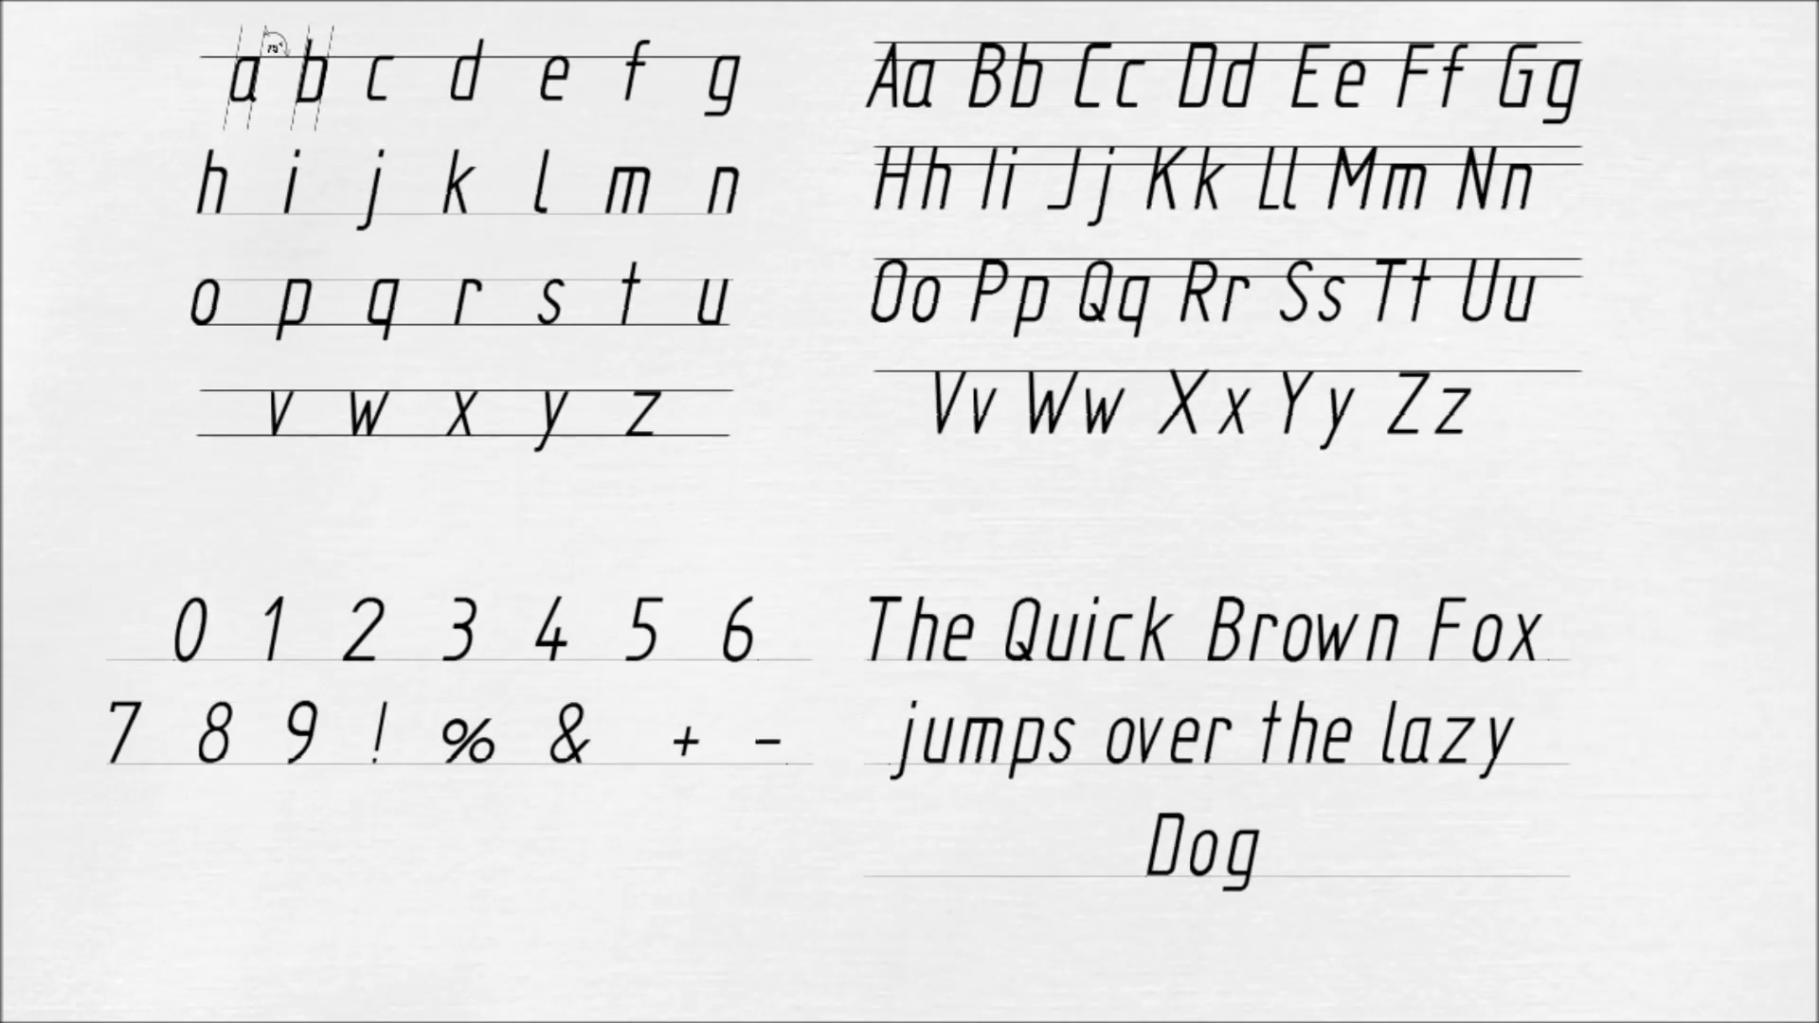
left_click_drag(442, 813, 534, 963)
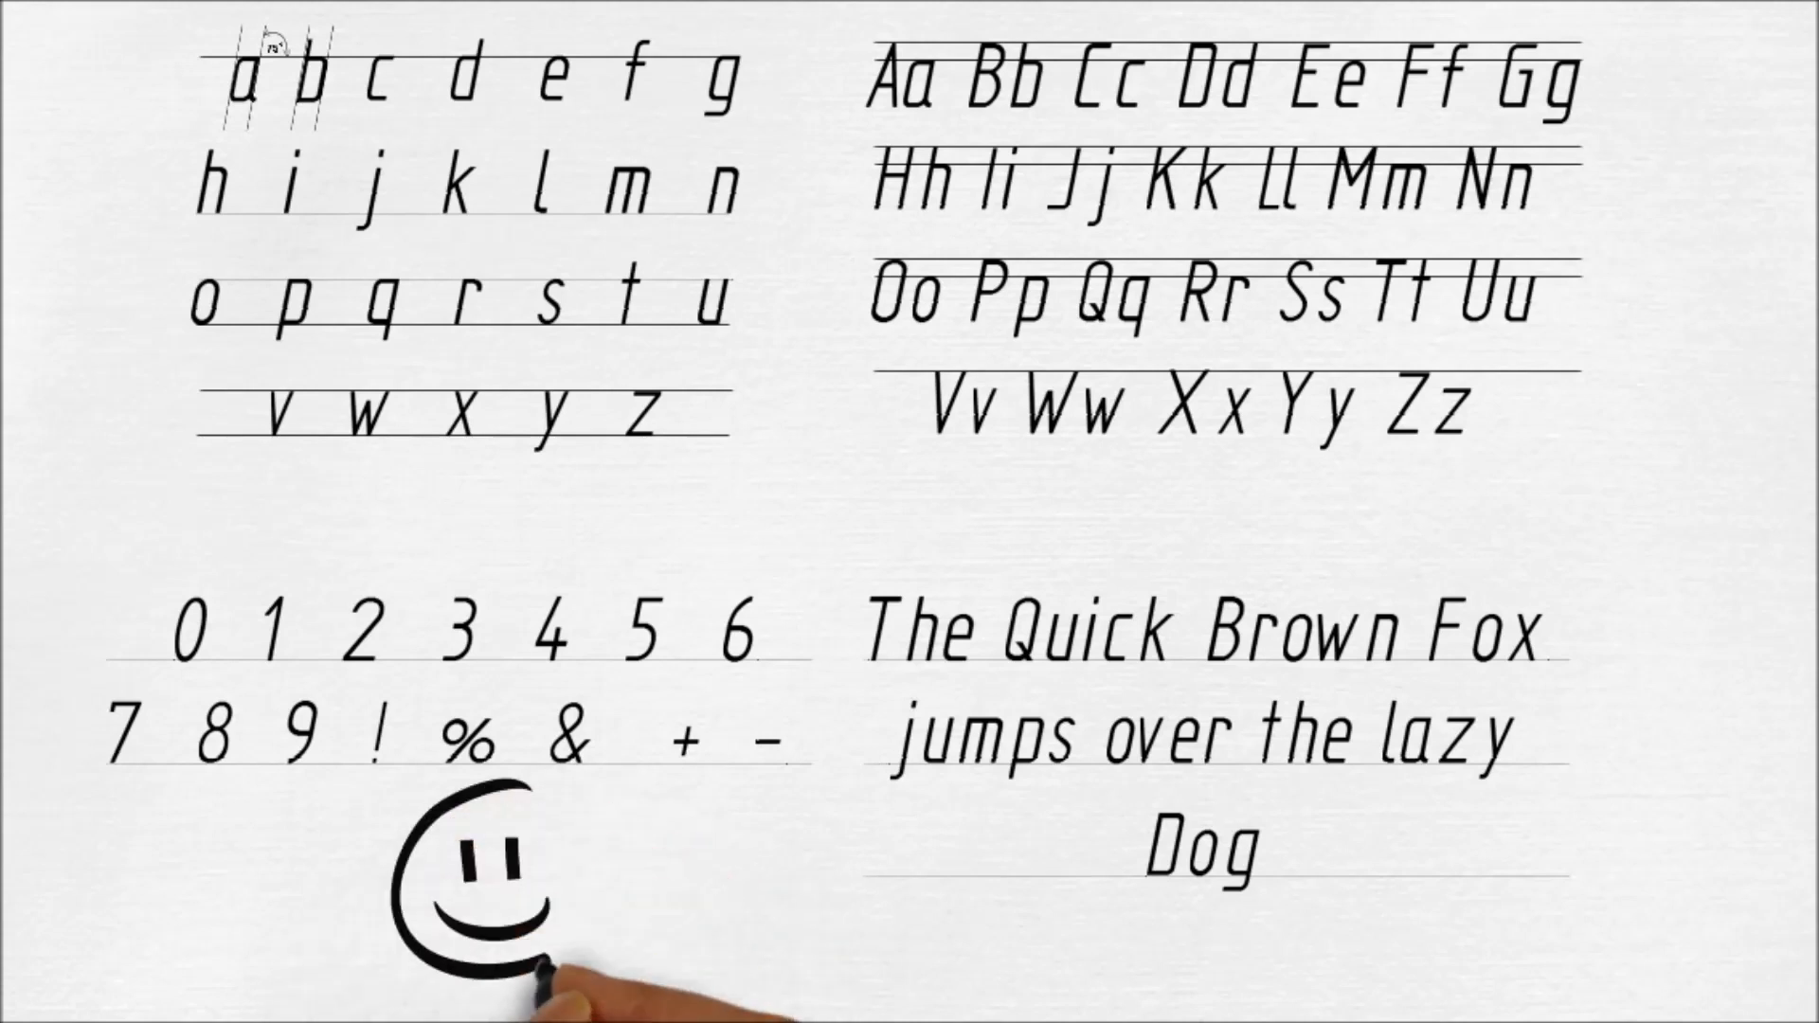